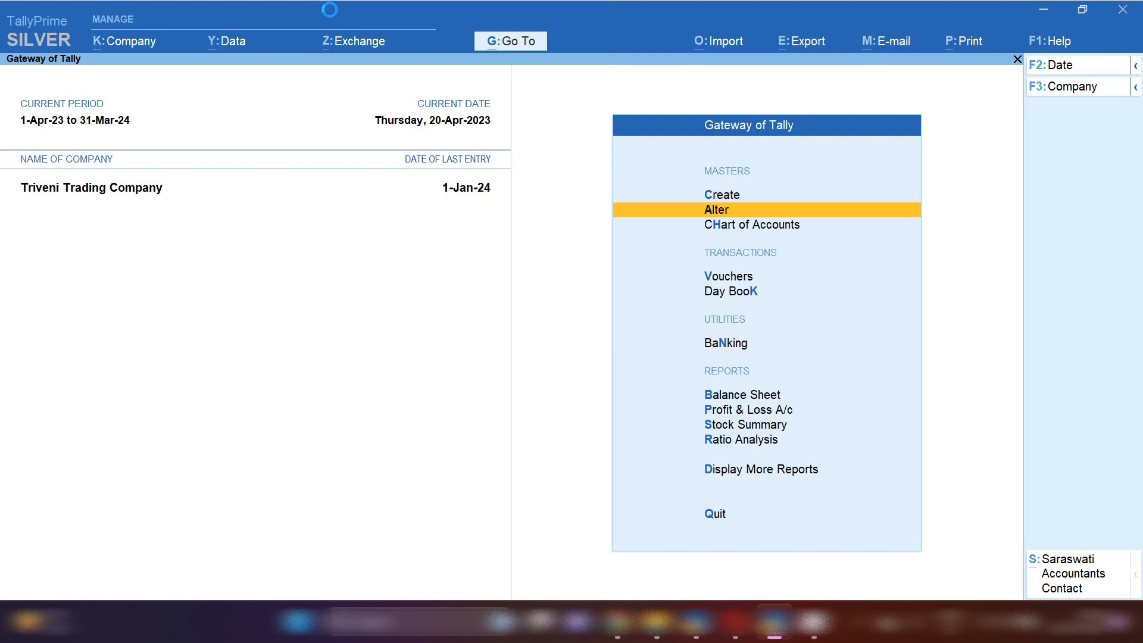
- From Alter > Ledger, search 'Ren' and load the Rent Expenses ledger for alteration
{"action": "left_click", "coordinate": [717, 208]}
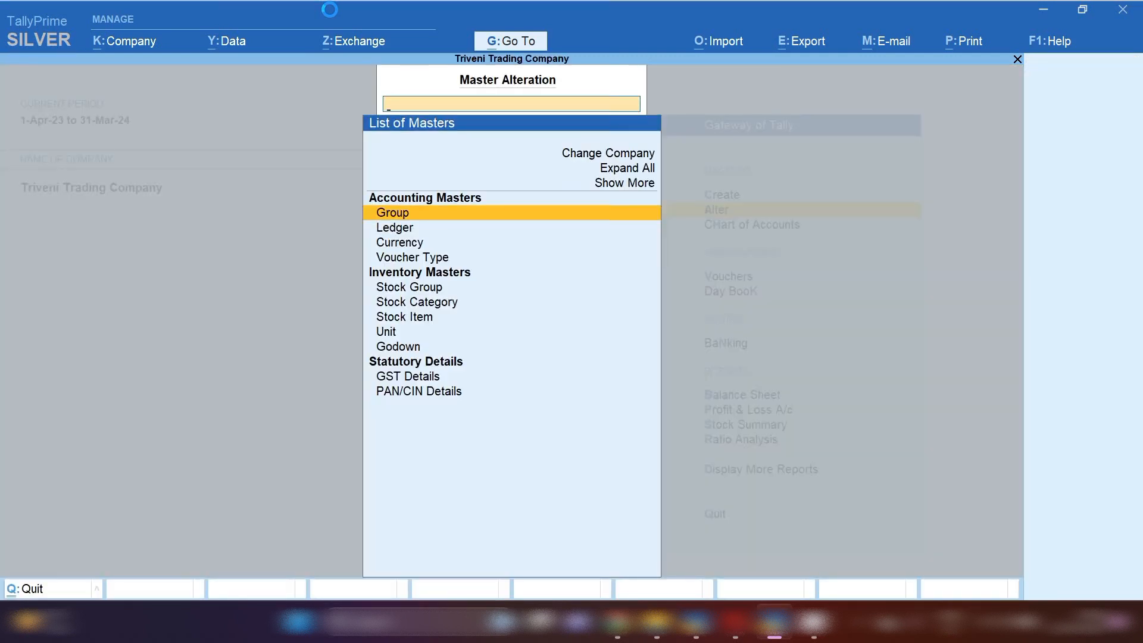
{"action": "left_click", "coordinate": [395, 228]}
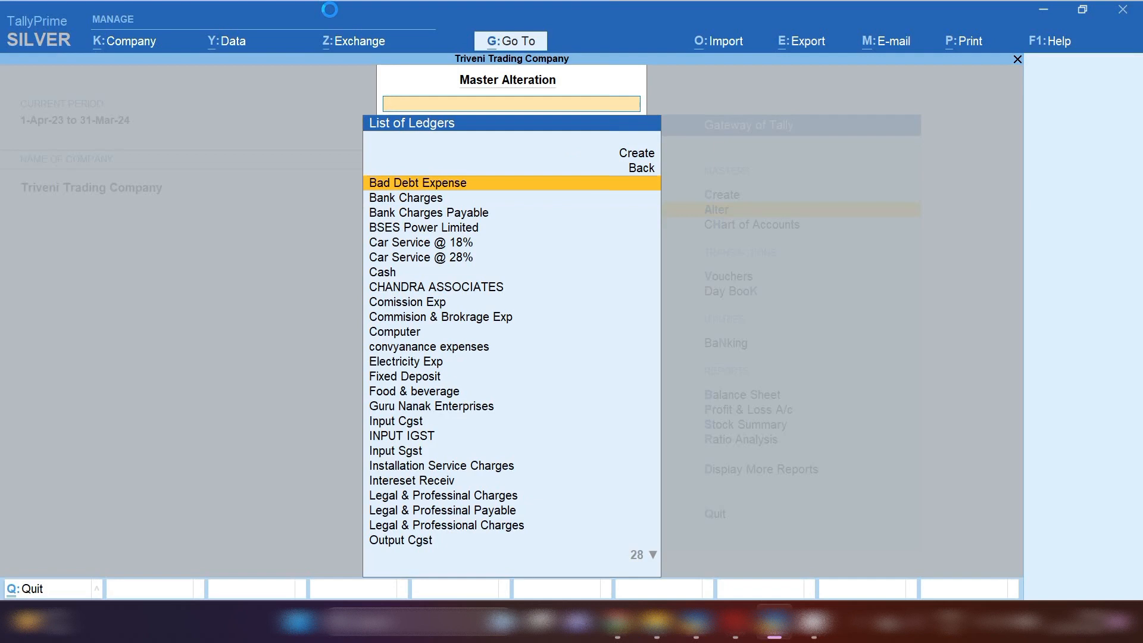
{"action": "type", "text": "Ren"}
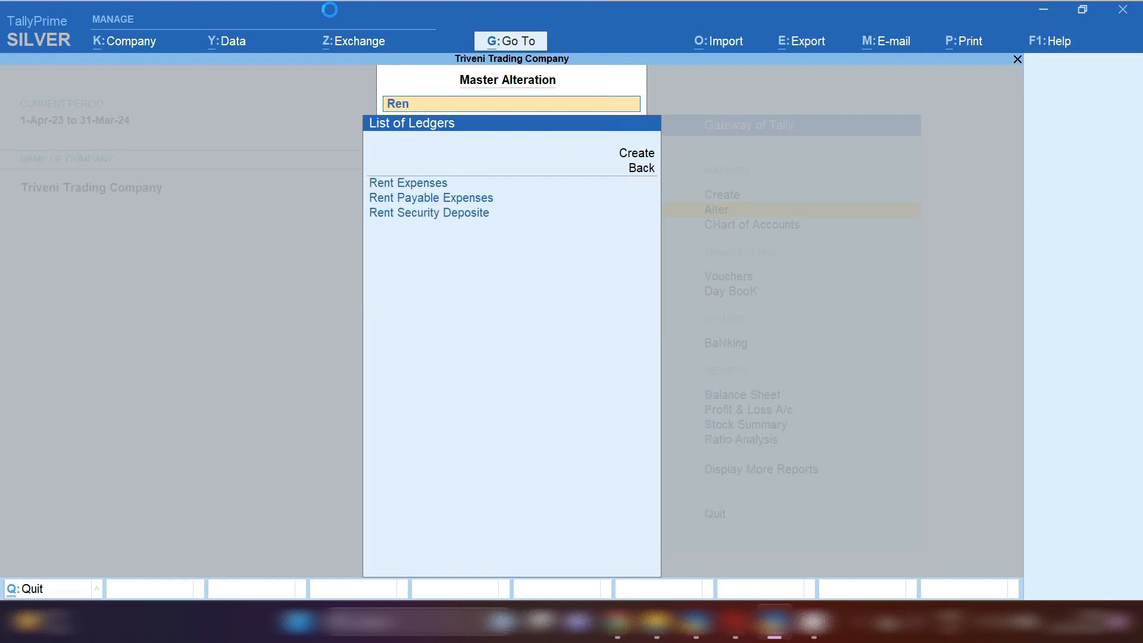
{"action": "left_click", "coordinate": [407, 184]}
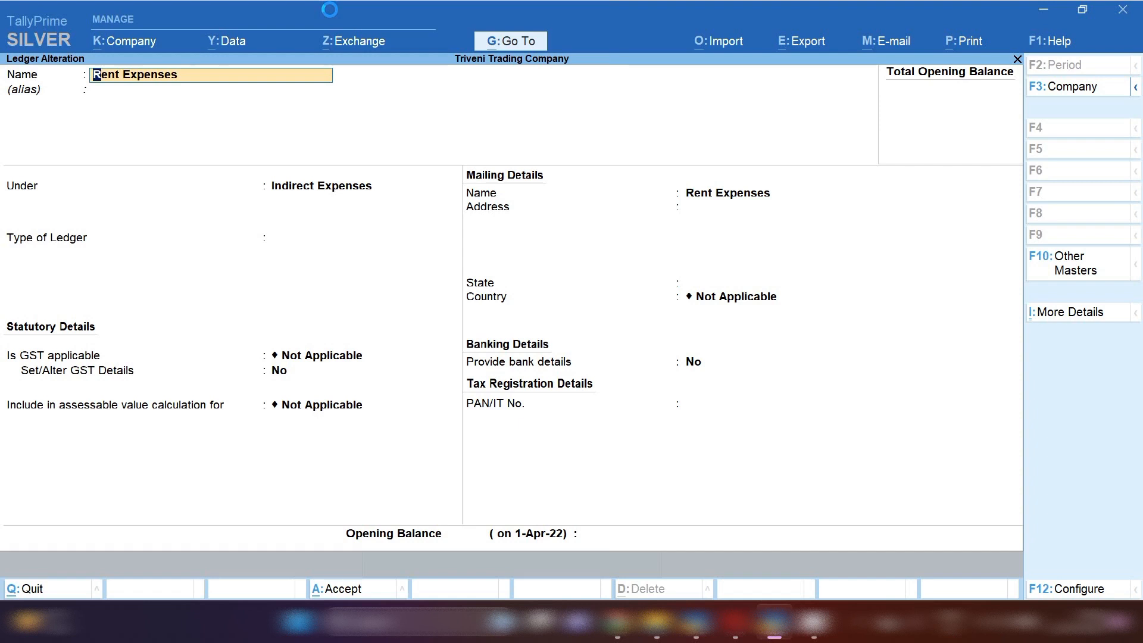
- Review the Under group list and keep Indirect Expenses as the parent group
{"action": "left_click", "coordinate": [322, 184]}
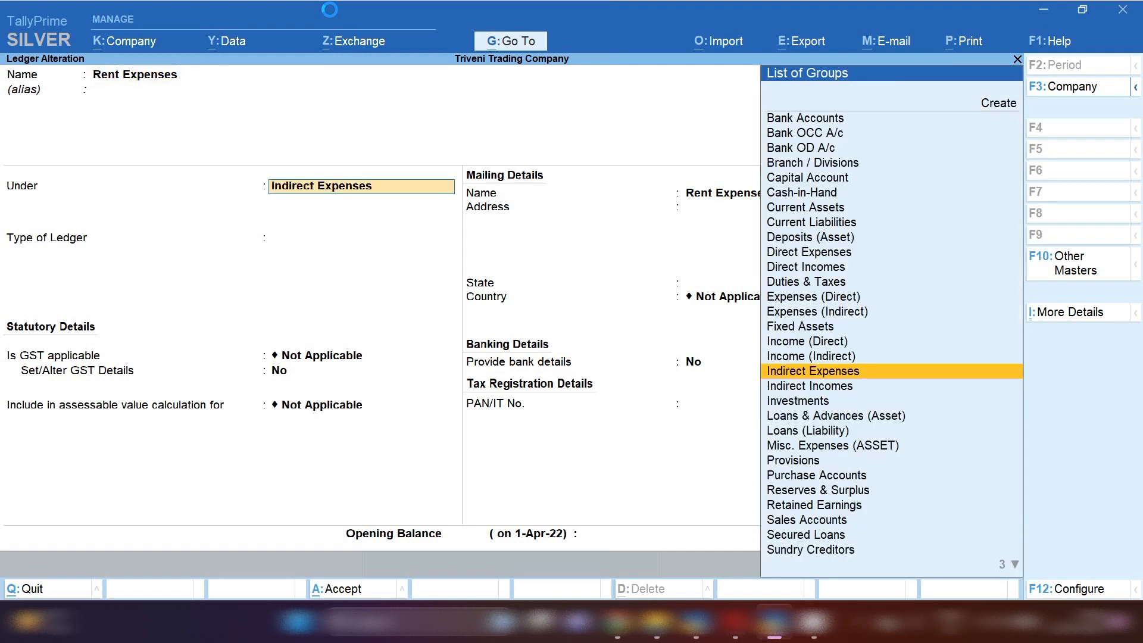
{"action": "left_click", "coordinate": [811, 371]}
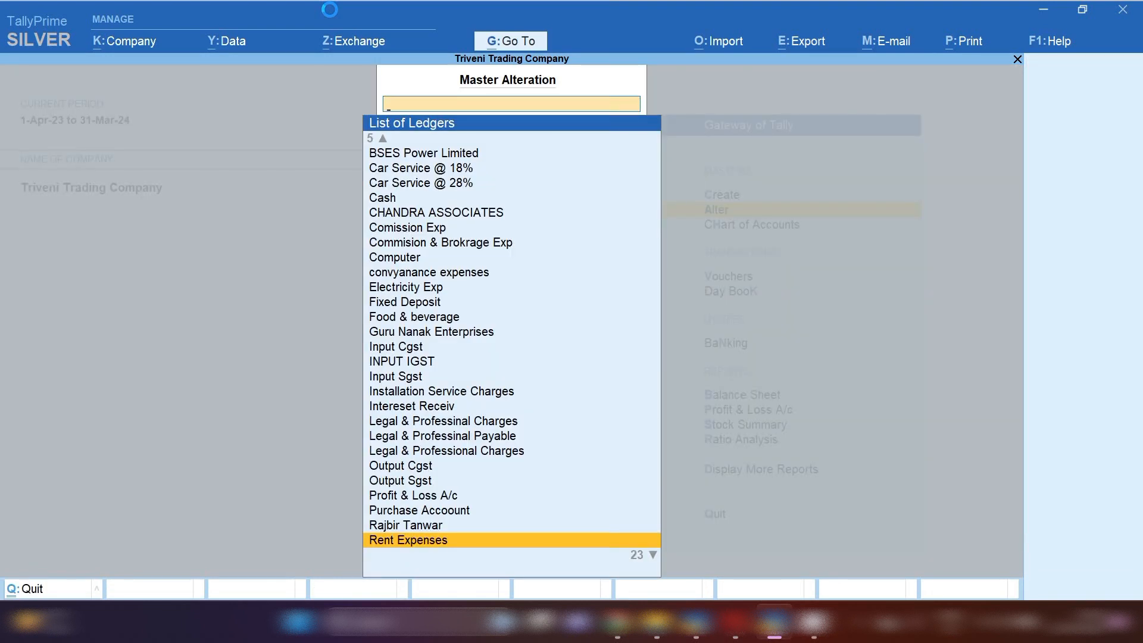
{"action": "type", "text": "Ren"}
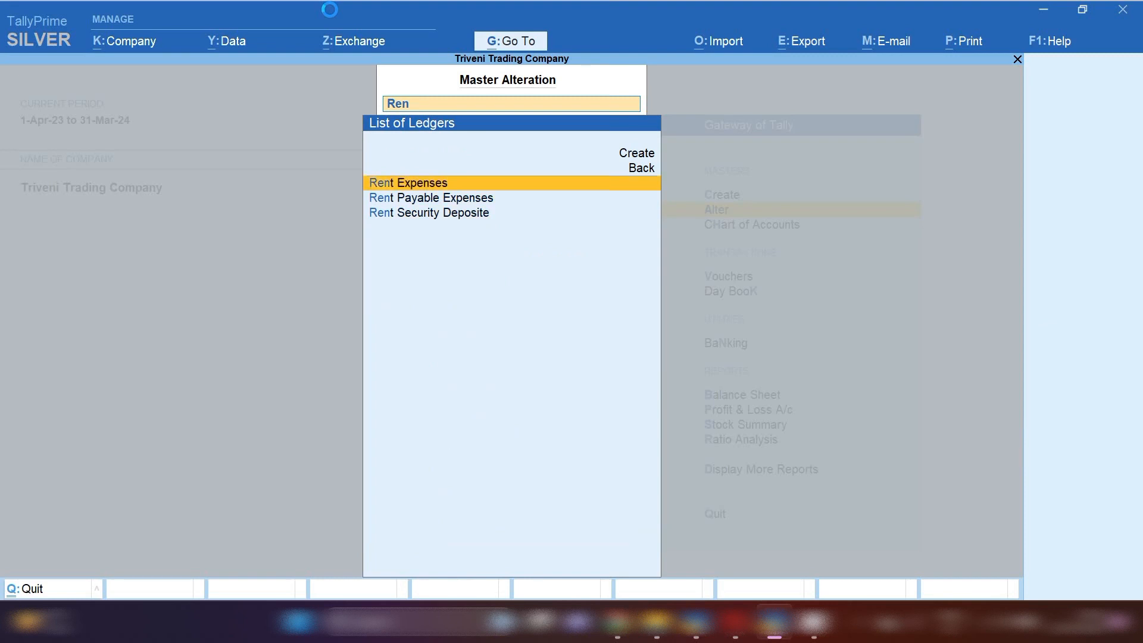
{"action": "left_click", "coordinate": [430, 197]}
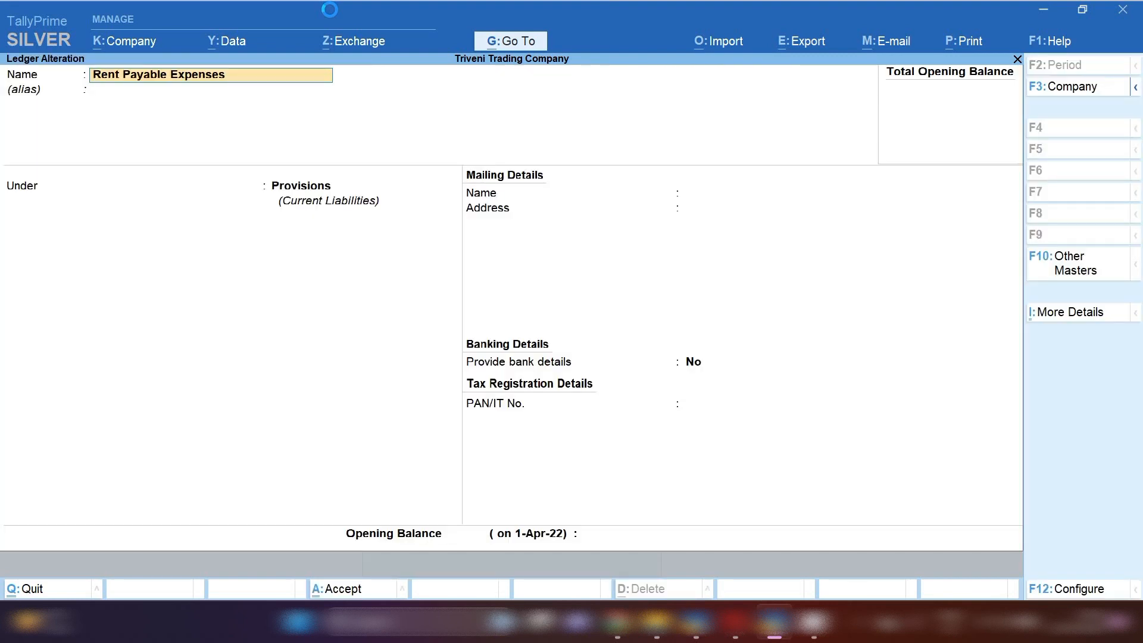
{"action": "left_click", "coordinate": [329, 186]}
{"action": "type", "text": "Re"}
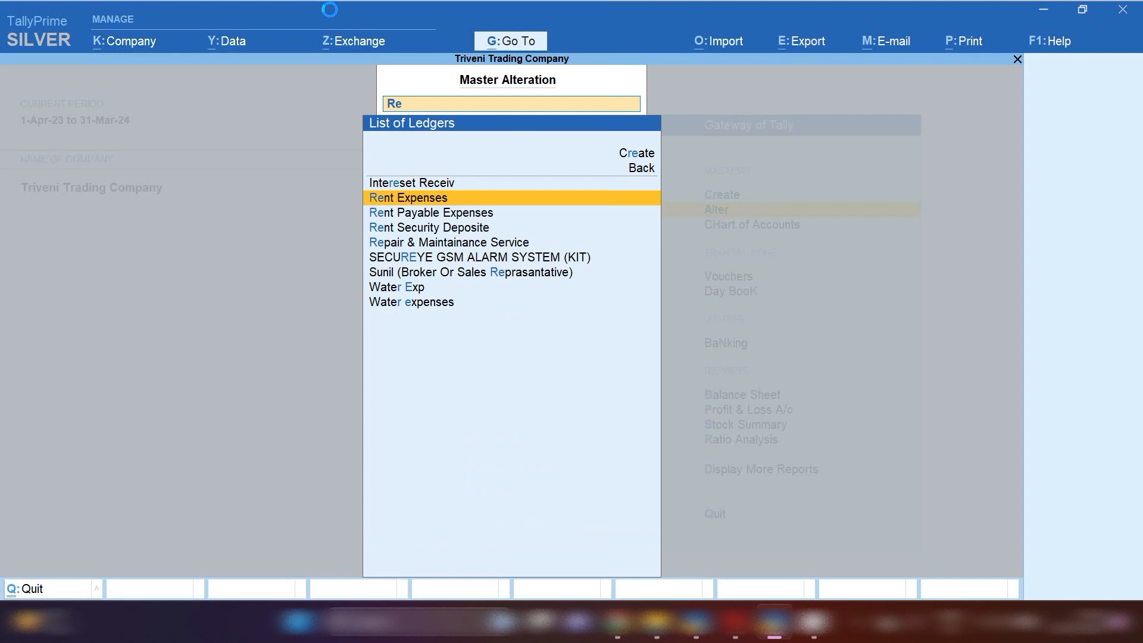
- Review the Rent Security Deposite ledger under Current Assets, then move on to Vouchers
{"action": "left_click", "coordinate": [428, 227]}
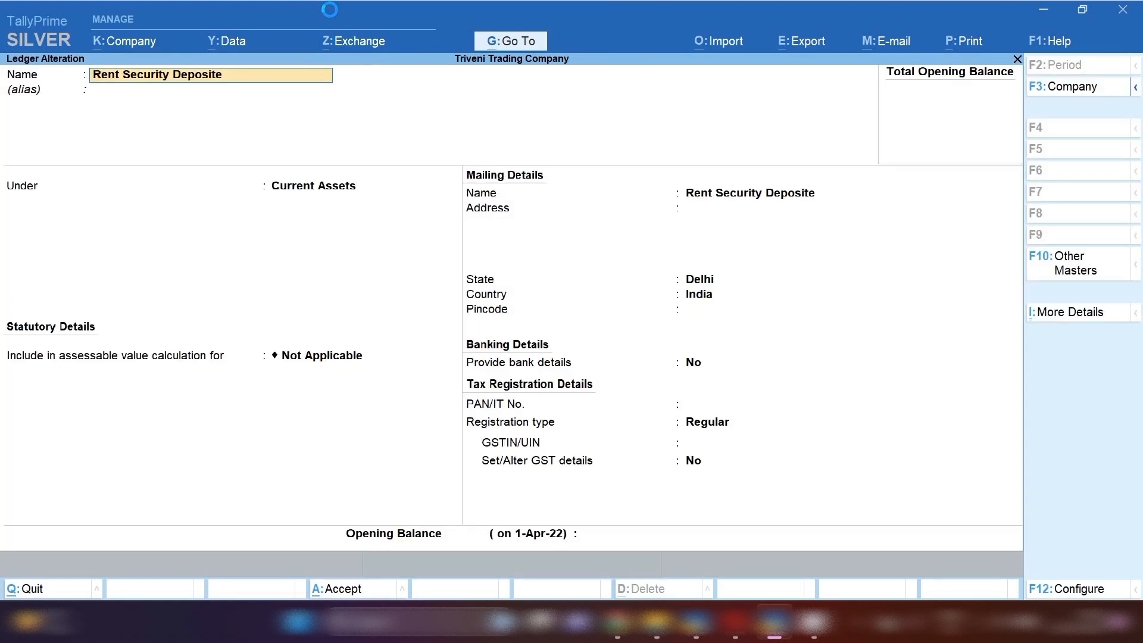
{"action": "left_click", "coordinate": [312, 185]}
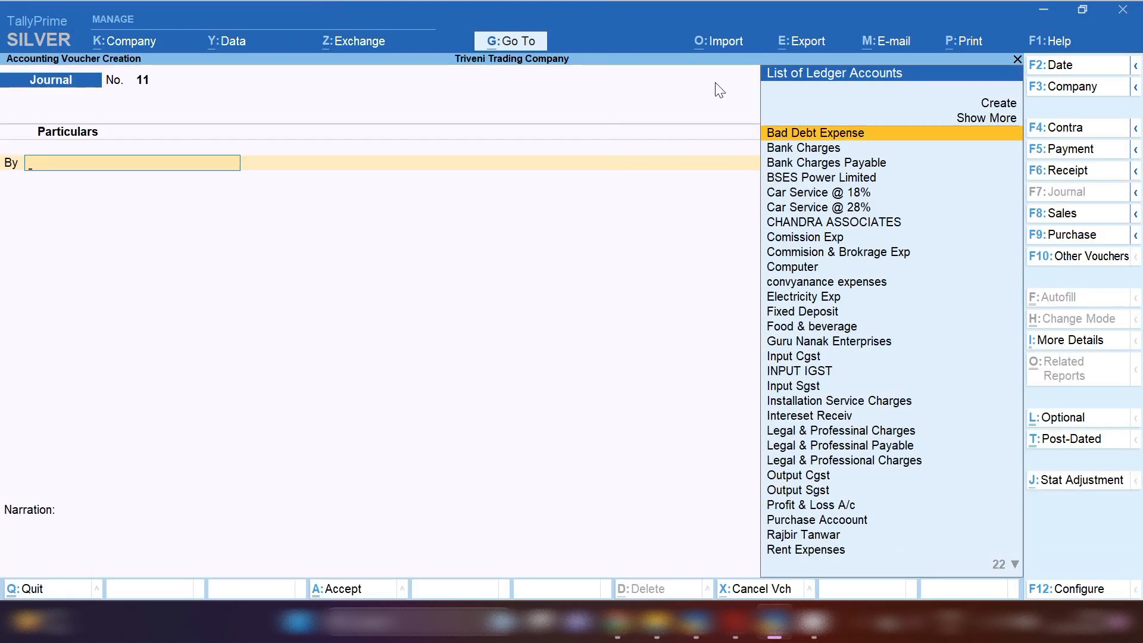
- Switch to a Payment voucher and set its date to 15.5
{"action": "left_click", "coordinate": [1068, 149]}
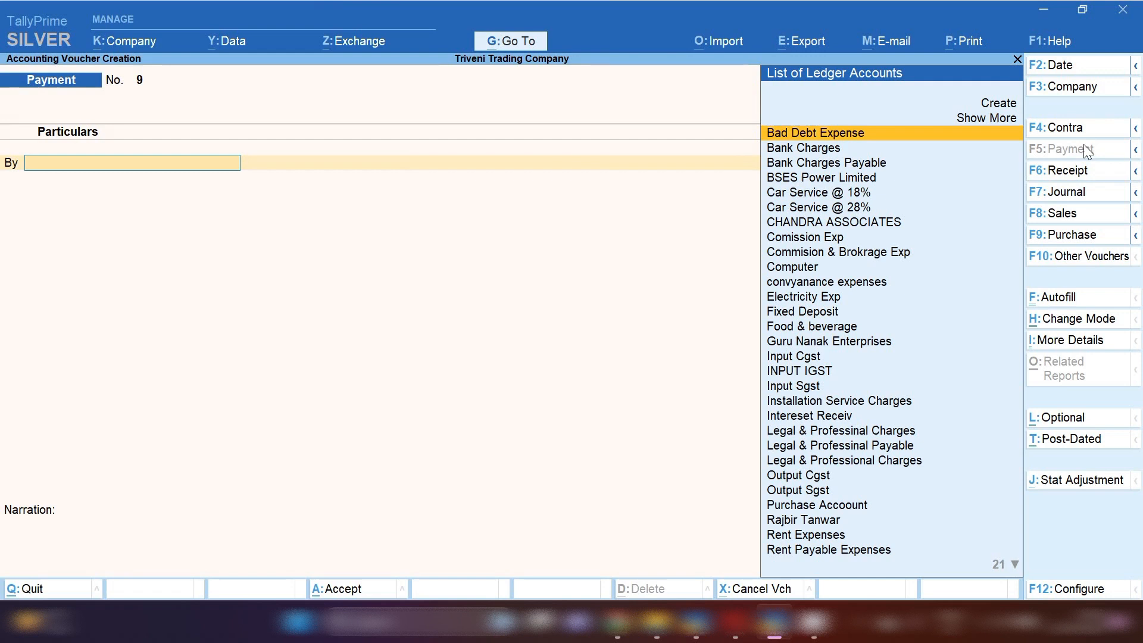
{"action": "left_click", "coordinate": [1055, 64]}
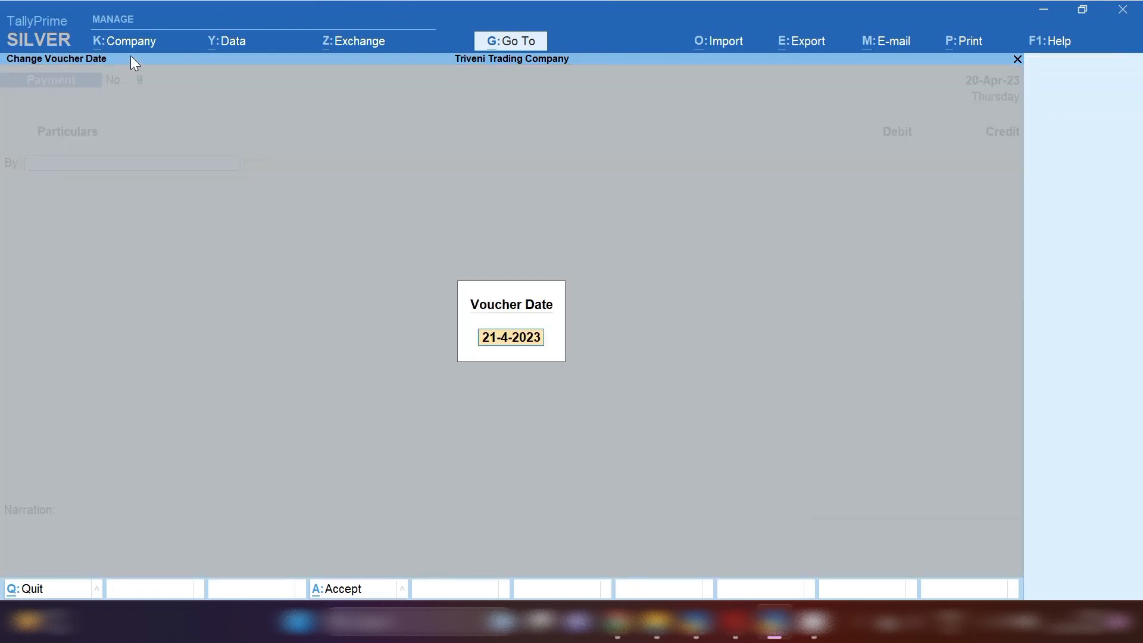
{"action": "mouse_move", "coordinate": [172, 72]}
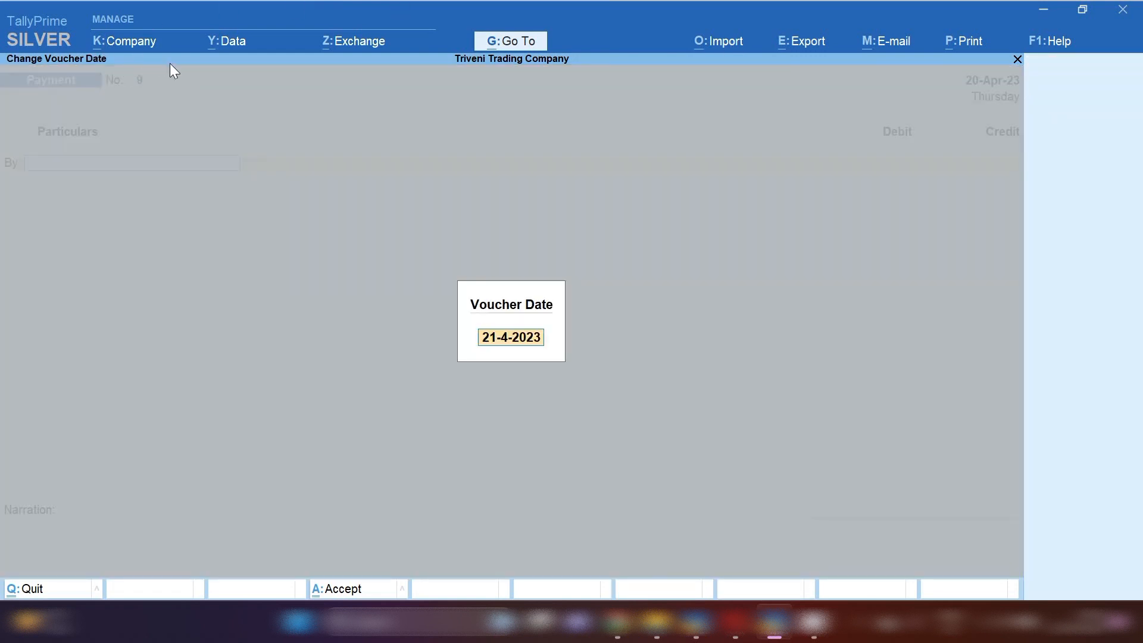
{"action": "type", "text": "15.5"}
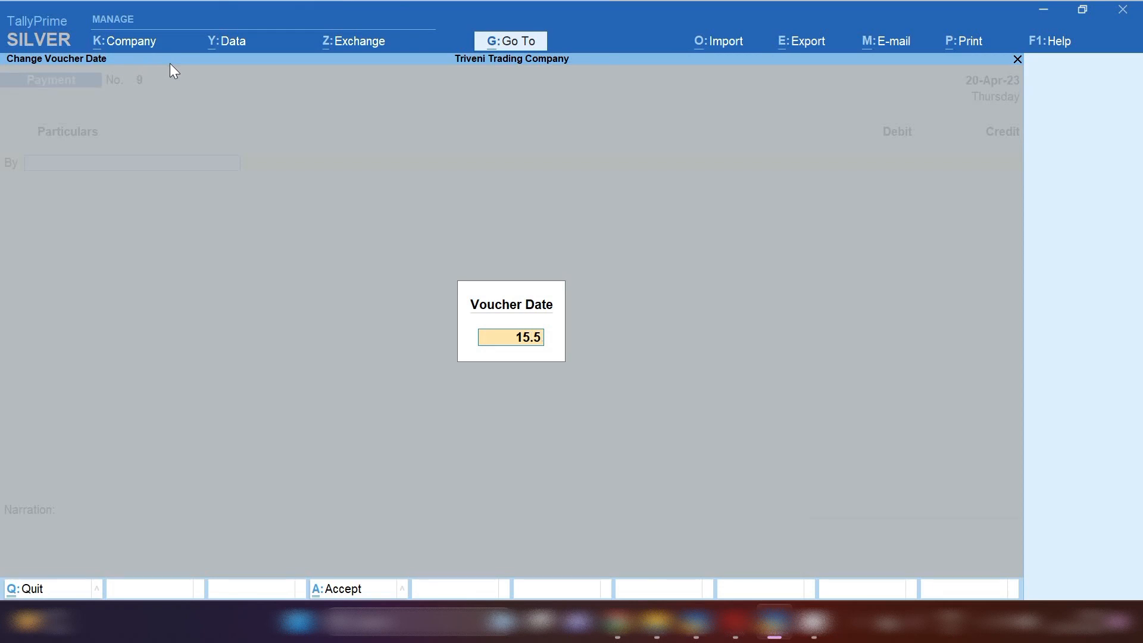
{"action": "key", "text": "Enter"}
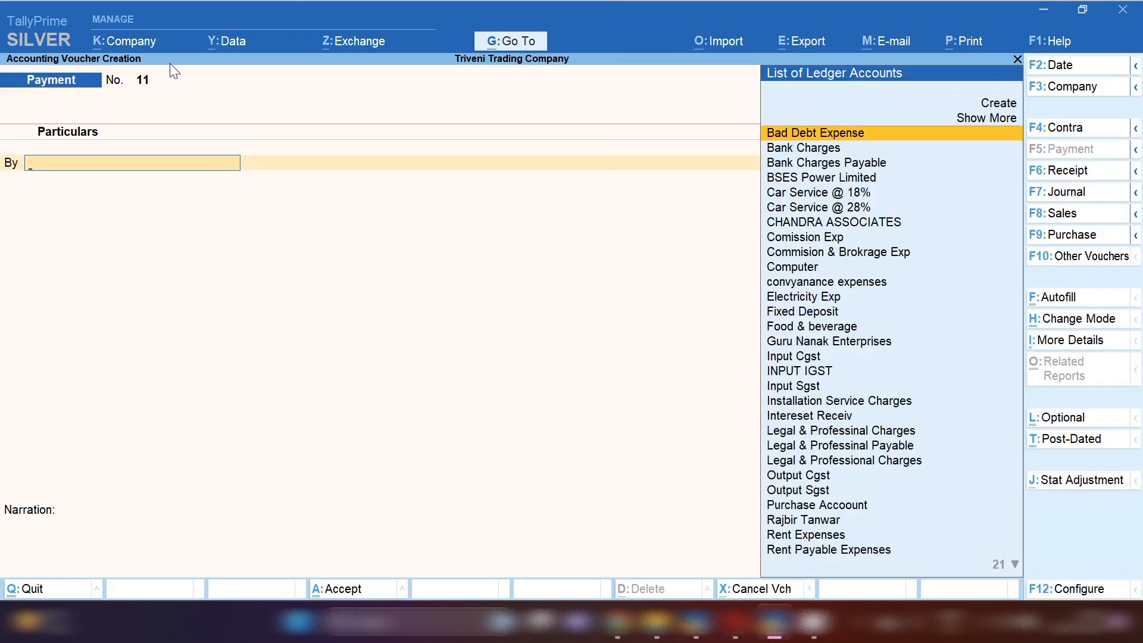
- Debit Rent Security Deposite 50,000 and credit Sbi Bank 50,000
{"action": "type", "text": "Ren"}
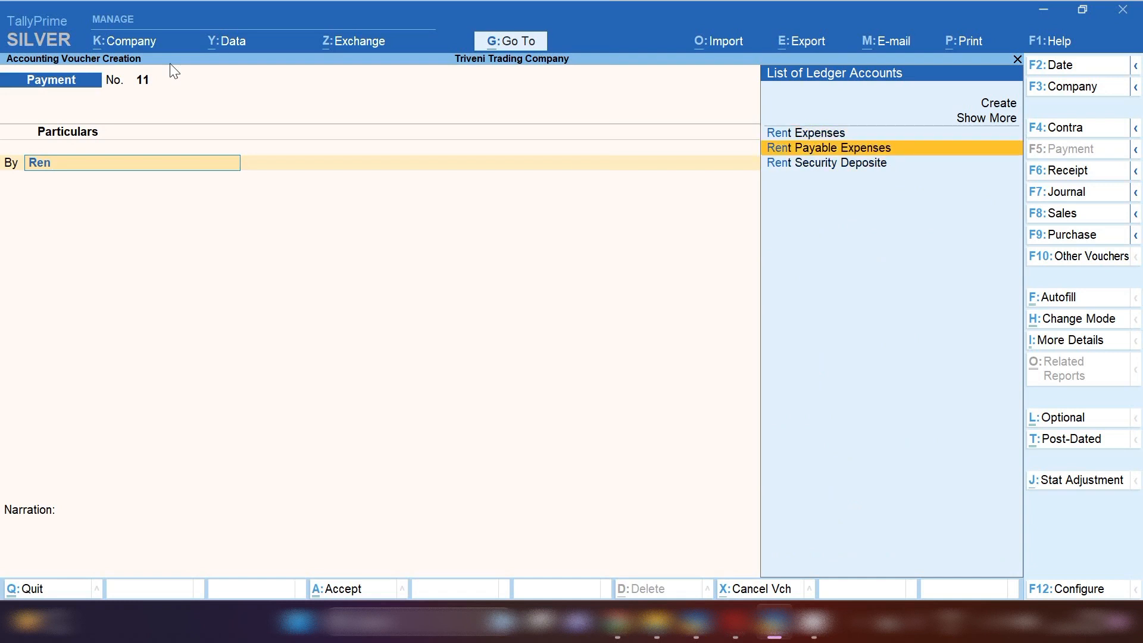
{"action": "key", "text": "Down"}
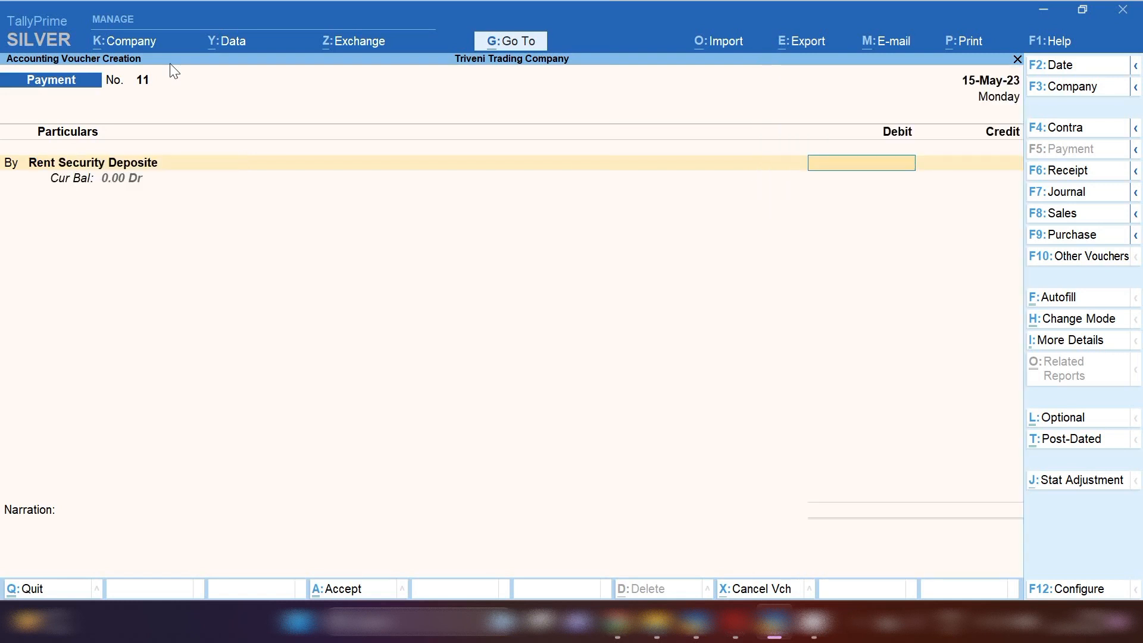
{"action": "type", "text": "50,000.00"}
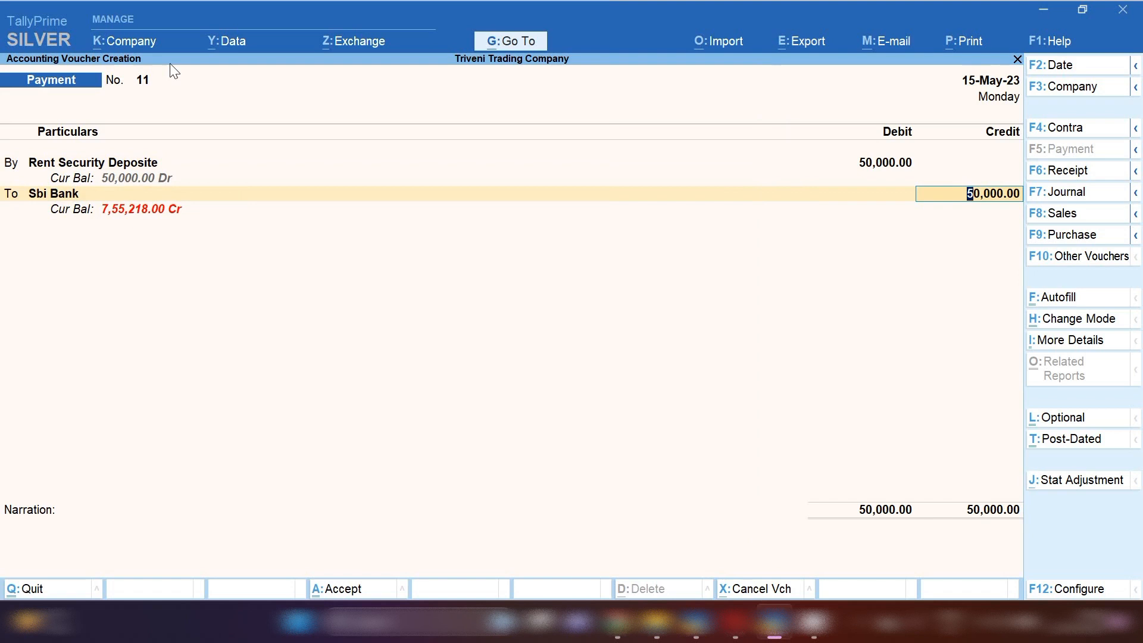
{"action": "mouse_move", "coordinate": [104, 175]}
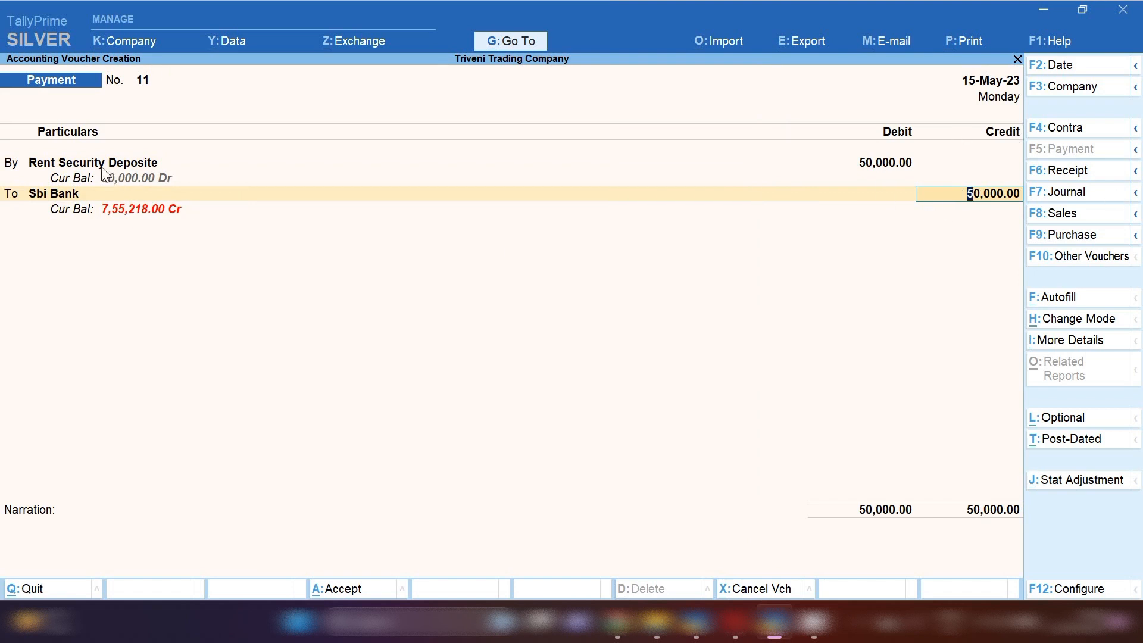
{"action": "key", "text": "enter"}
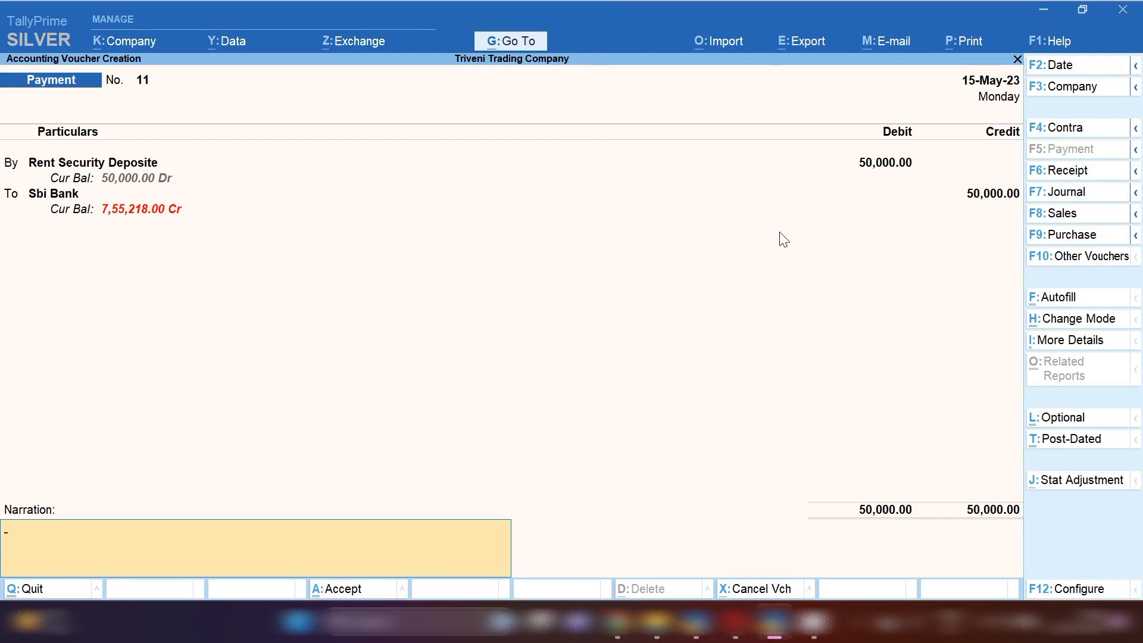
- Begin the narration, typing 'rajb' so far
{"action": "type", "text": "ra"}
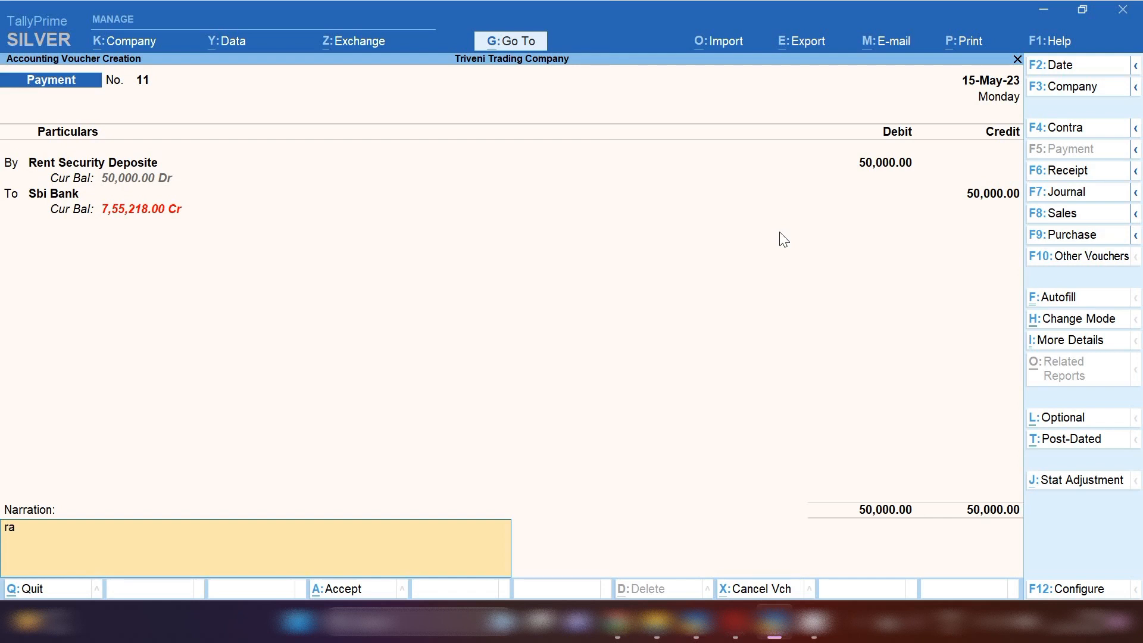
{"action": "type", "text": "jb"}
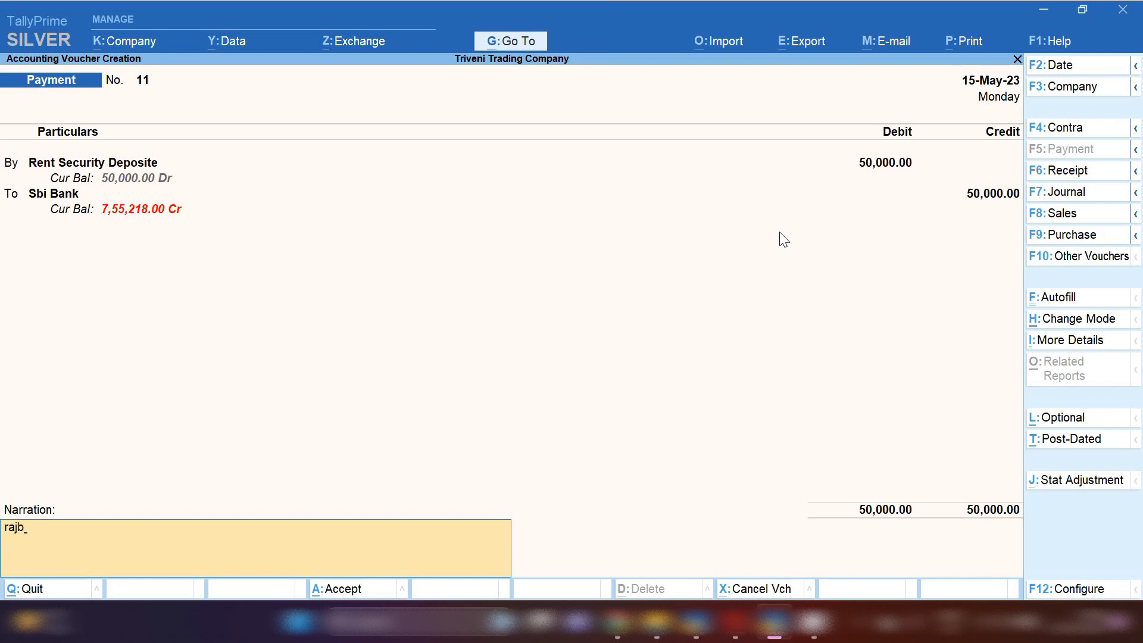